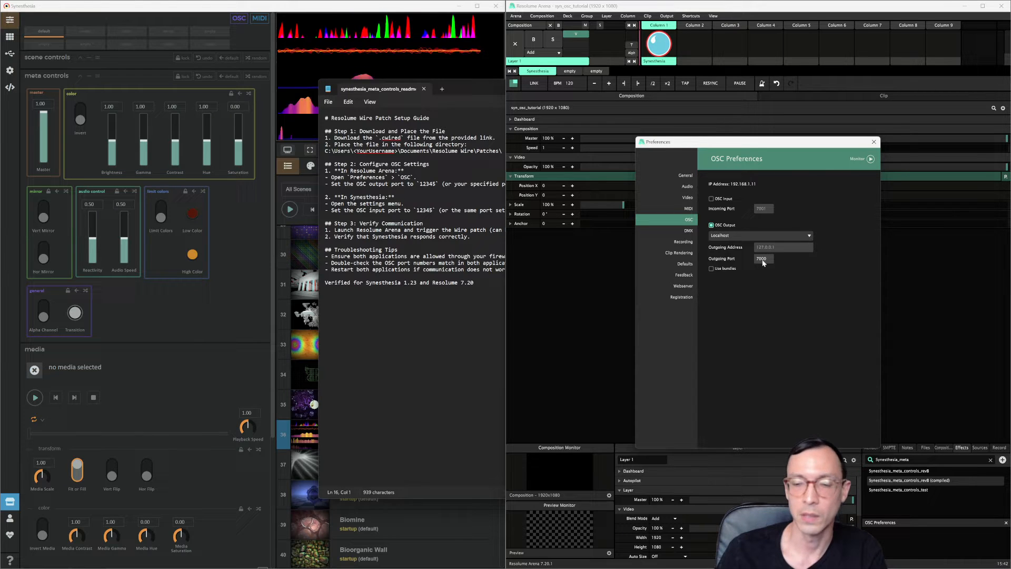
mouse_move(528, 279)
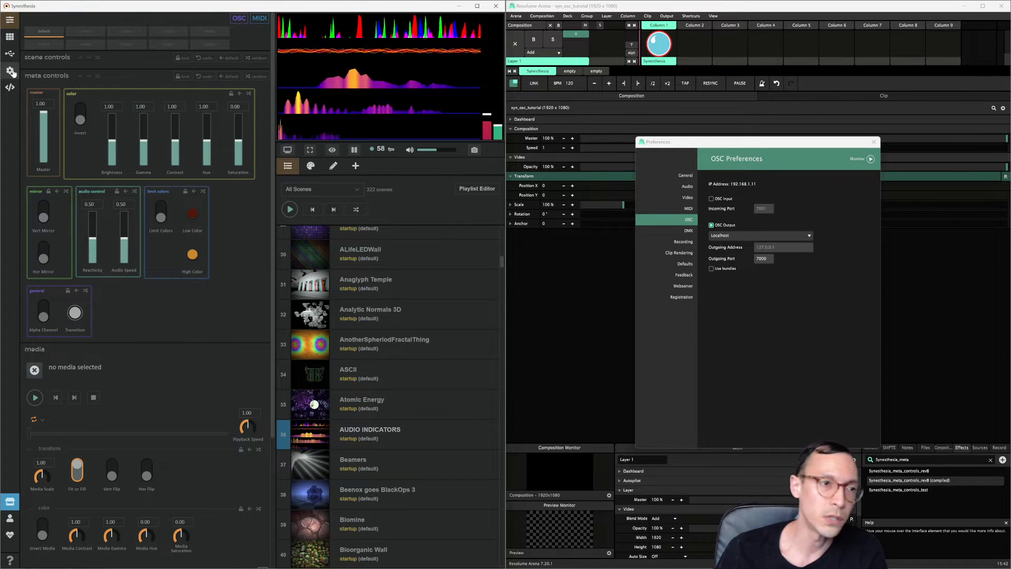
- Enable OSC input on port 7000 in Synesthesia's settings so Arena can reach it
click(9, 72)
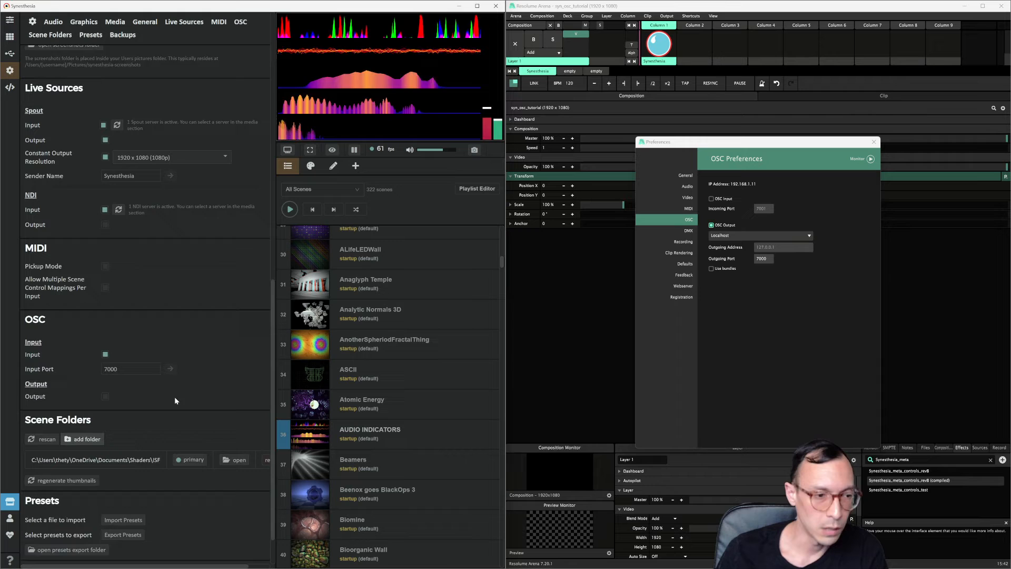
scroll(up, 3)
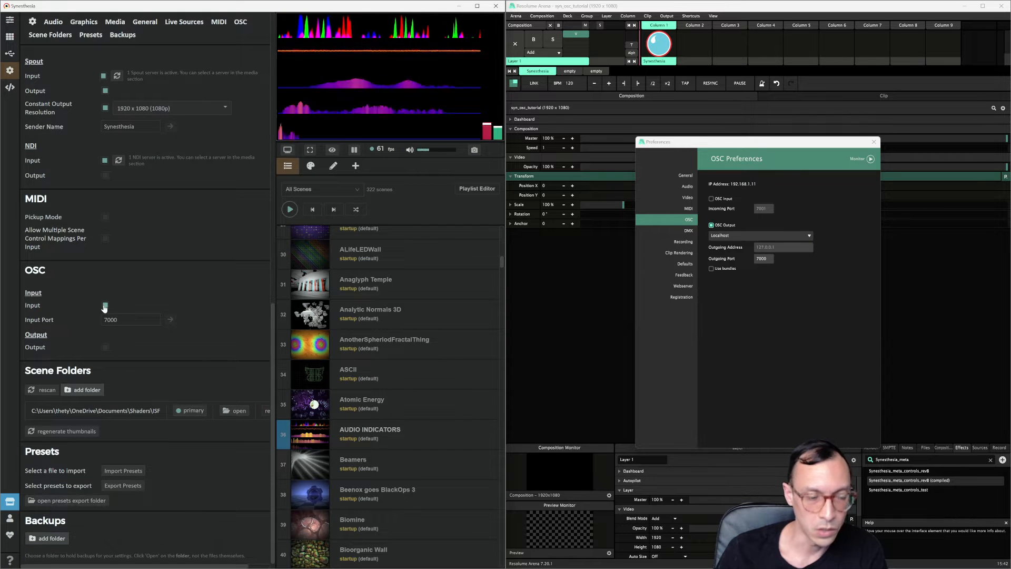
click(131, 319)
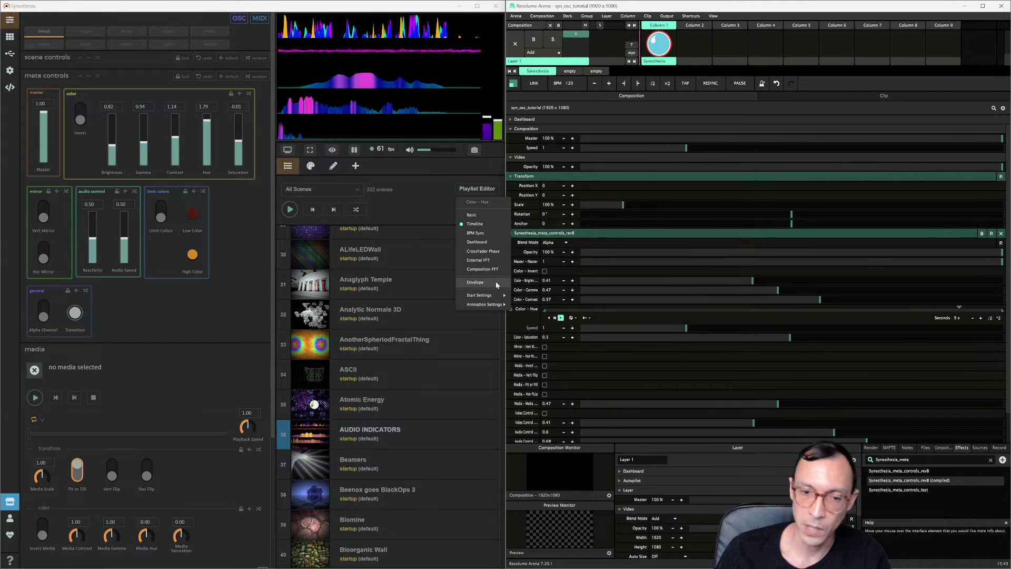
- Set the Color – Hue parameter's animation to a linear rising Envelope
click(475, 282)
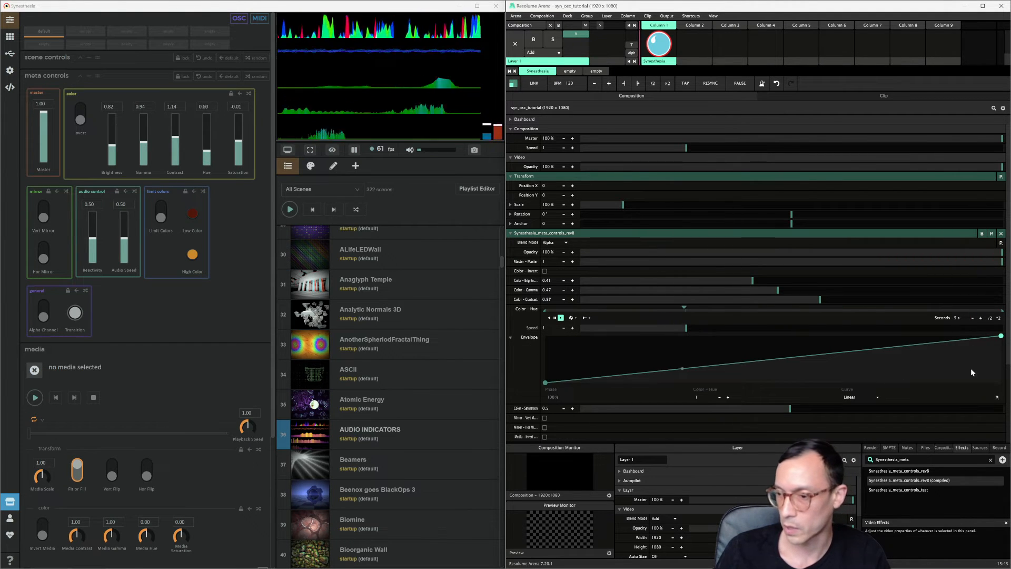